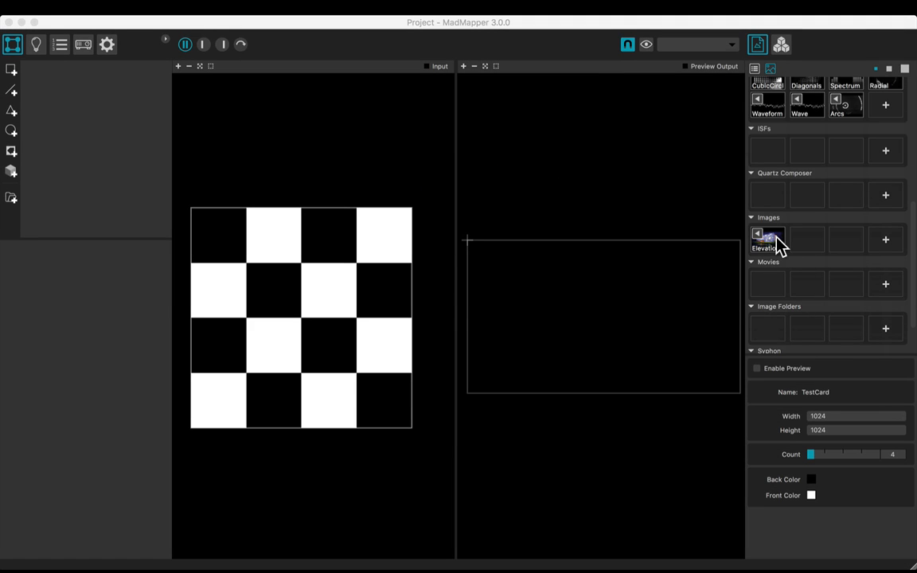
Create a quad from the Elevation building photo and name it 'Background'
{"action": "double_click", "coordinate": [766, 235]}
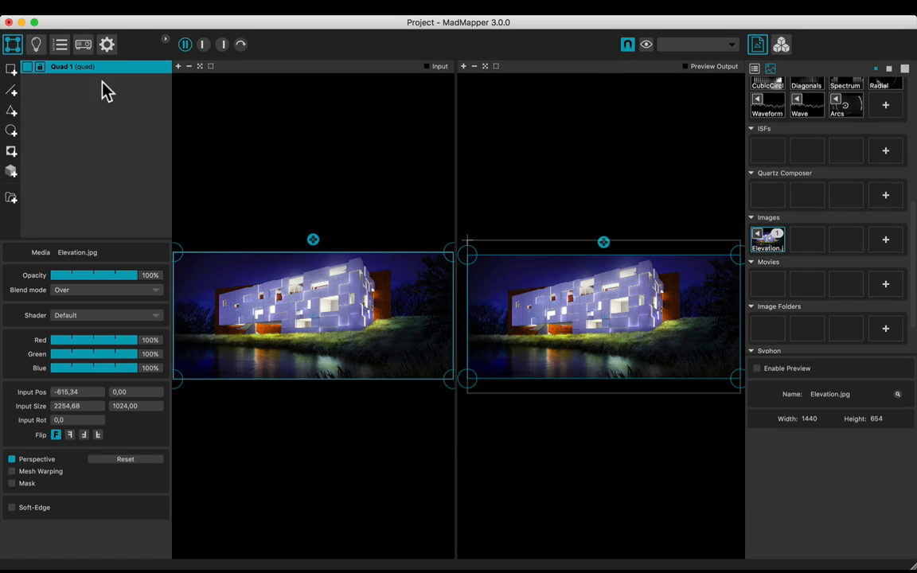
{"action": "double_click", "coordinate": [71, 66]}
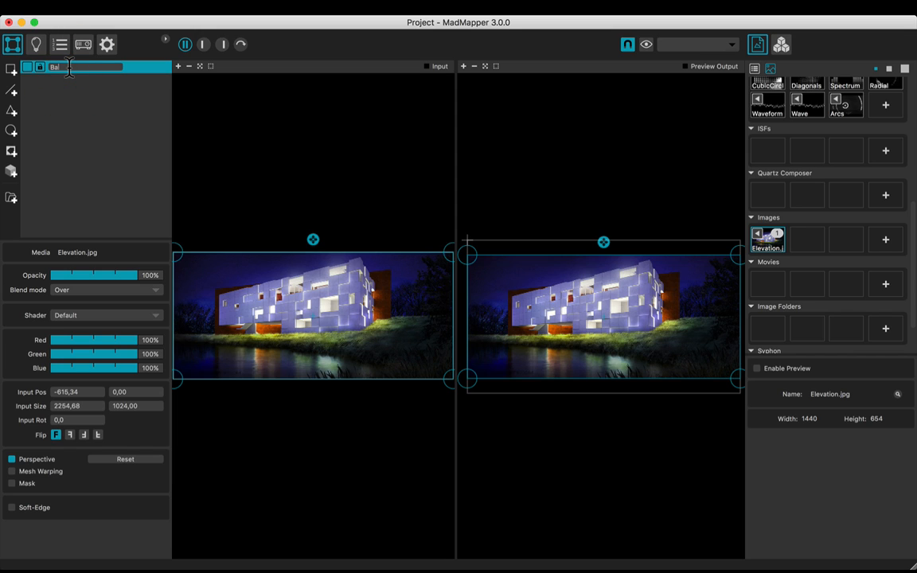
{"action": "type", "text": "Background (quad"}
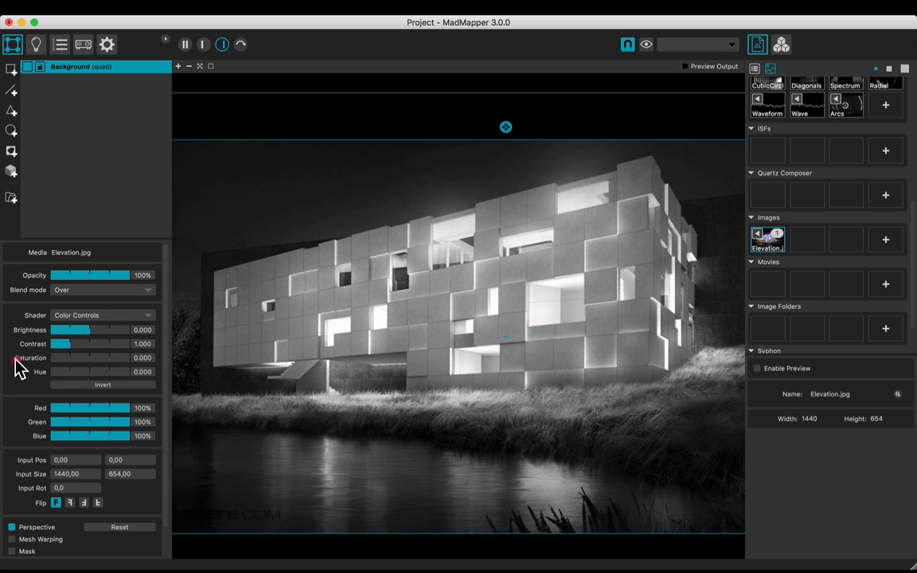
Lower the Background photo's saturation to zero so it turns grayscale
{"action": "left_click_drag", "start_coordinate": [59, 343], "coordinate": [78, 343]}
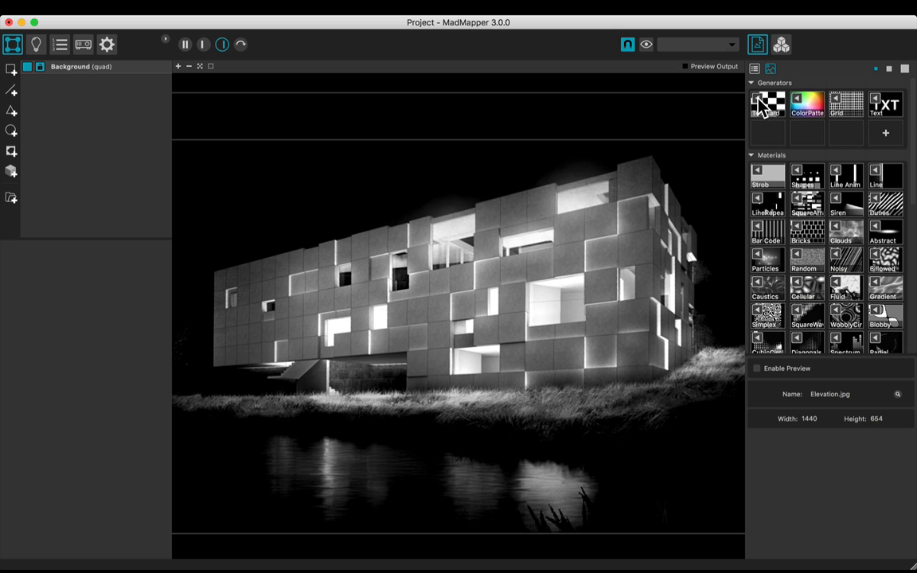
Add a TestCard quad and start renaming it Material_00
{"action": "left_click", "coordinate": [767, 104]}
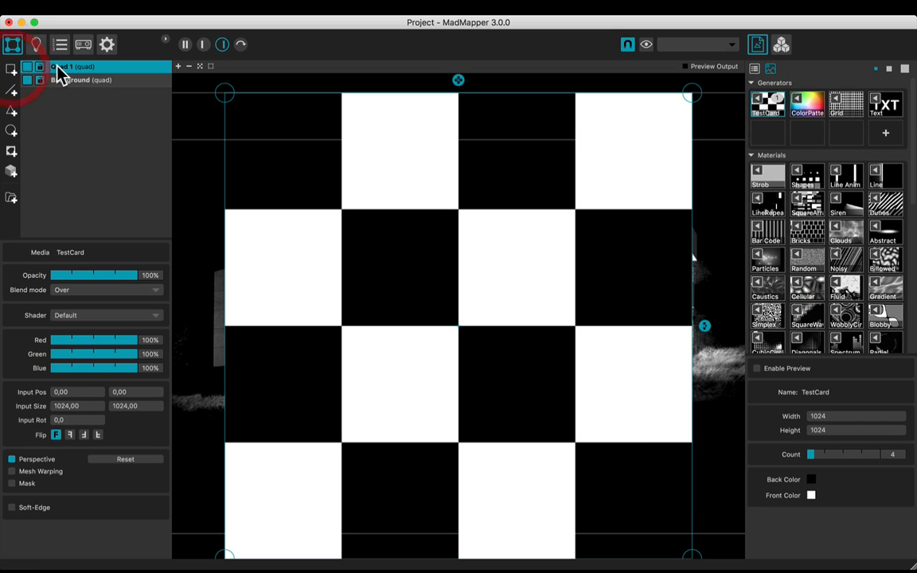
{"action": "double_click", "coordinate": [72, 67]}
{"action": "type", "text": "Material_00"}
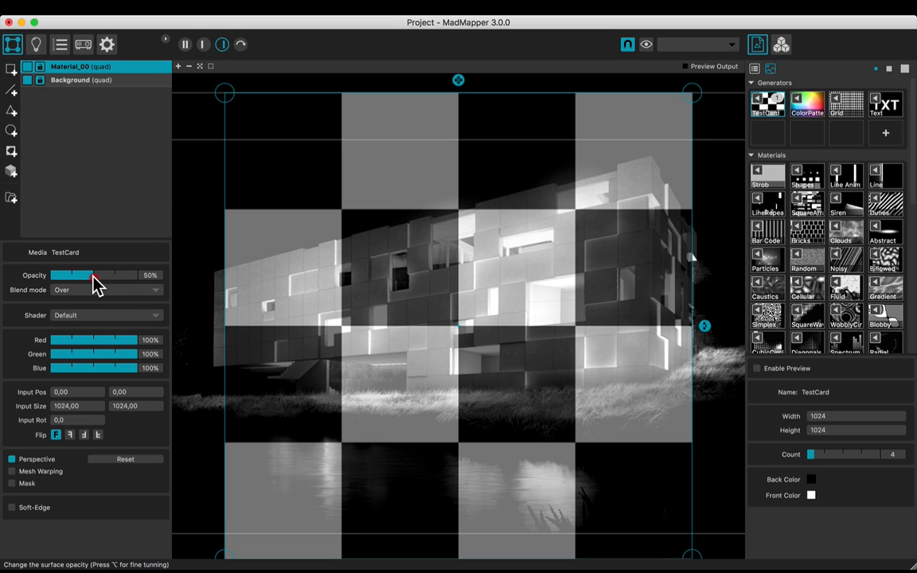
{"action": "mouse_move", "coordinate": [239, 102]}
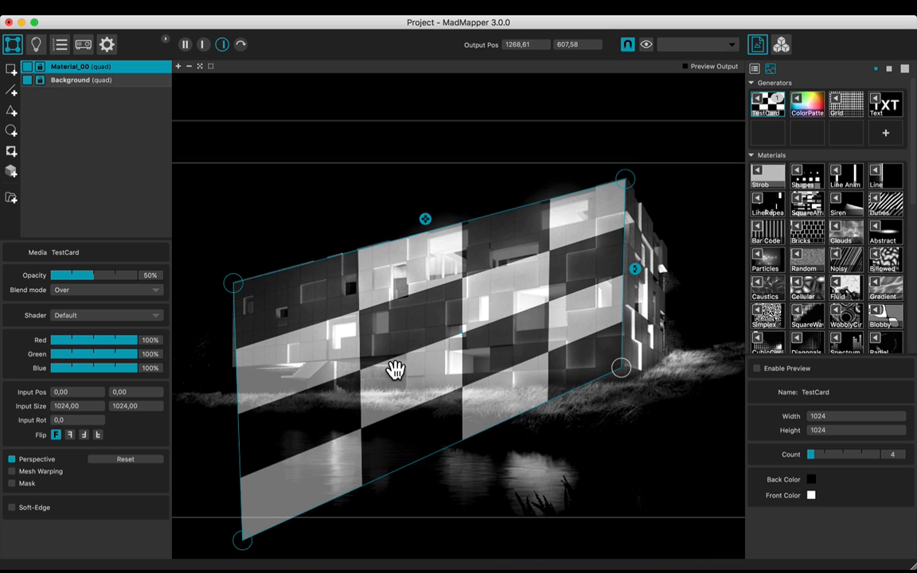
Pin Material_00's corners onto the facade and raise the TestCard square count to 22
{"action": "left_click_drag", "start_coordinate": [243, 541], "coordinate": [255, 402]}
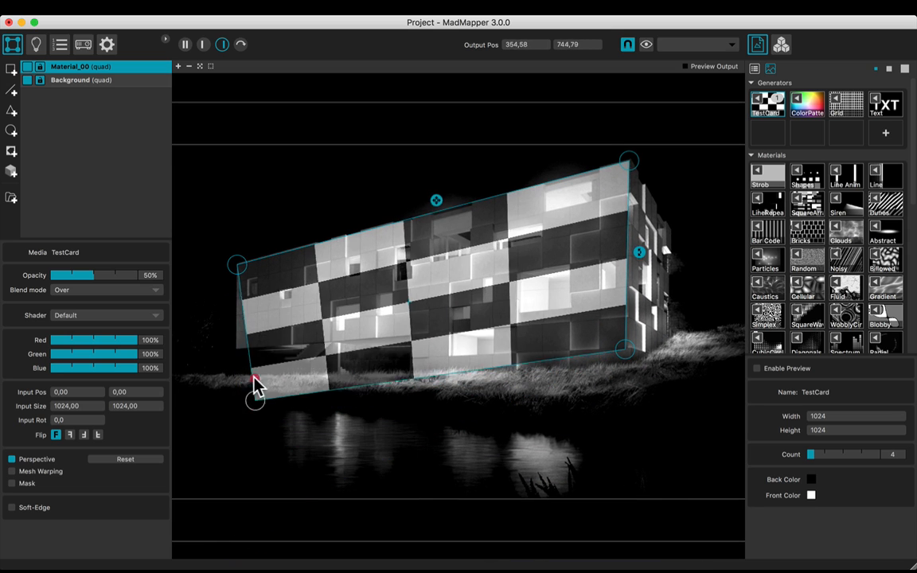
{"action": "left_click_drag", "start_coordinate": [254, 382], "coordinate": [235, 359]}
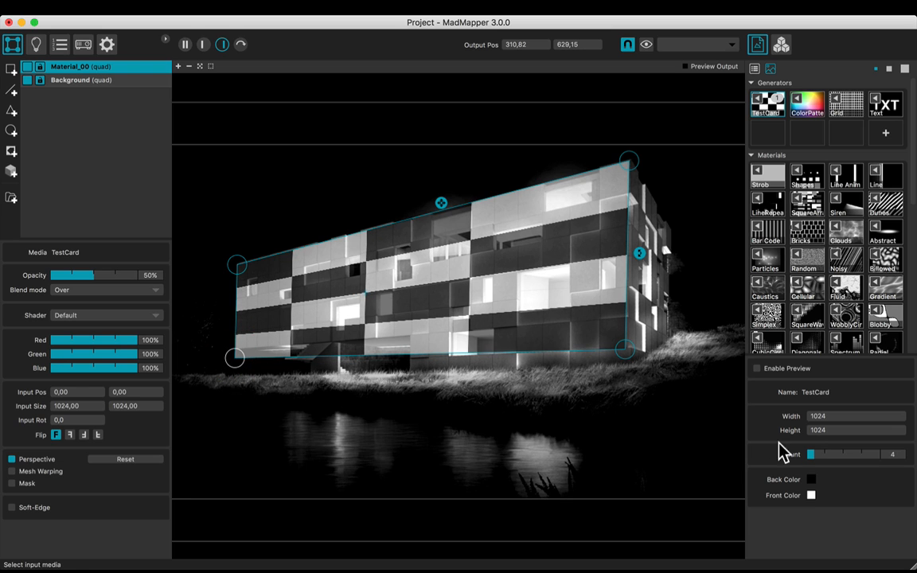
{"action": "left_click_drag", "start_coordinate": [810, 453], "coordinate": [834, 454]}
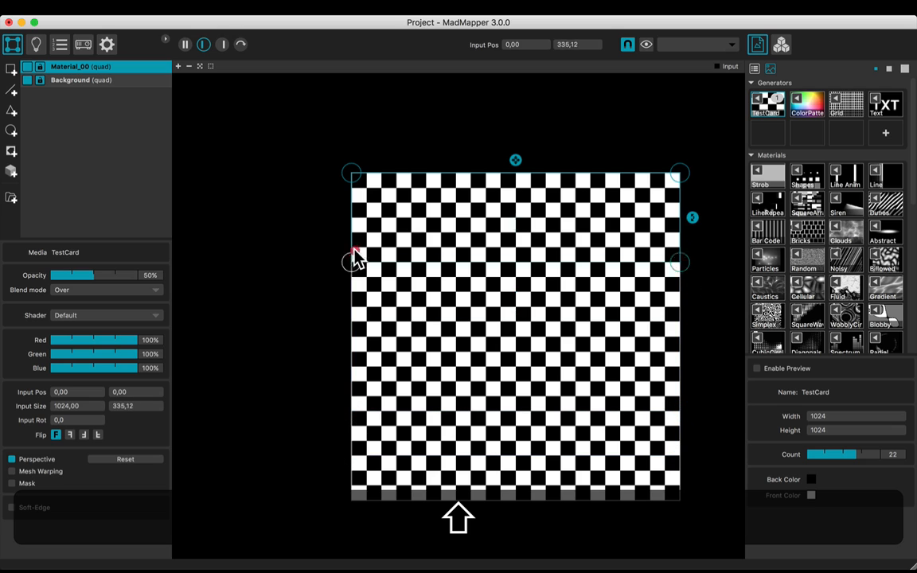
Crop Material_00's input to the TestCard's top strip, about 278 high
{"action": "left_click_drag", "start_coordinate": [354, 263], "coordinate": [354, 232]}
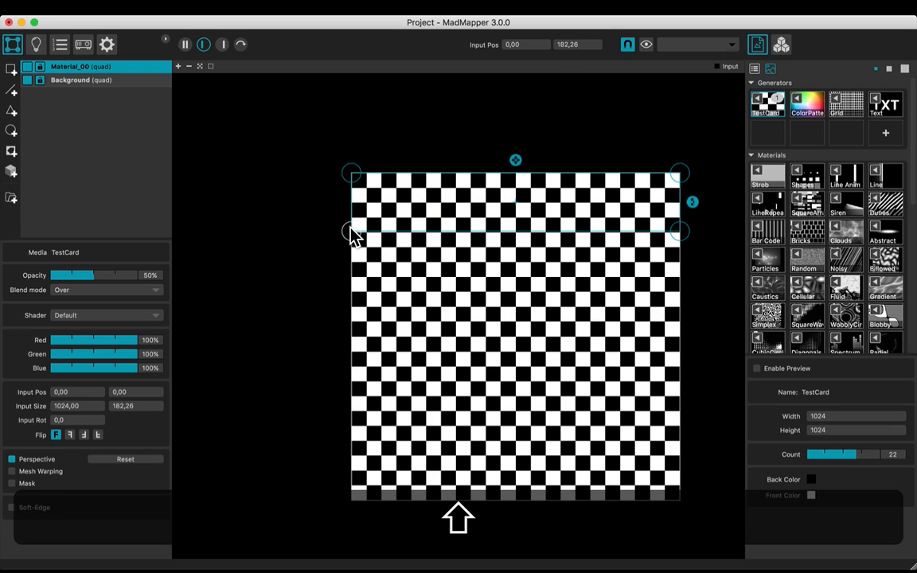
{"action": "left_click_drag", "start_coordinate": [352, 231], "coordinate": [352, 261]}
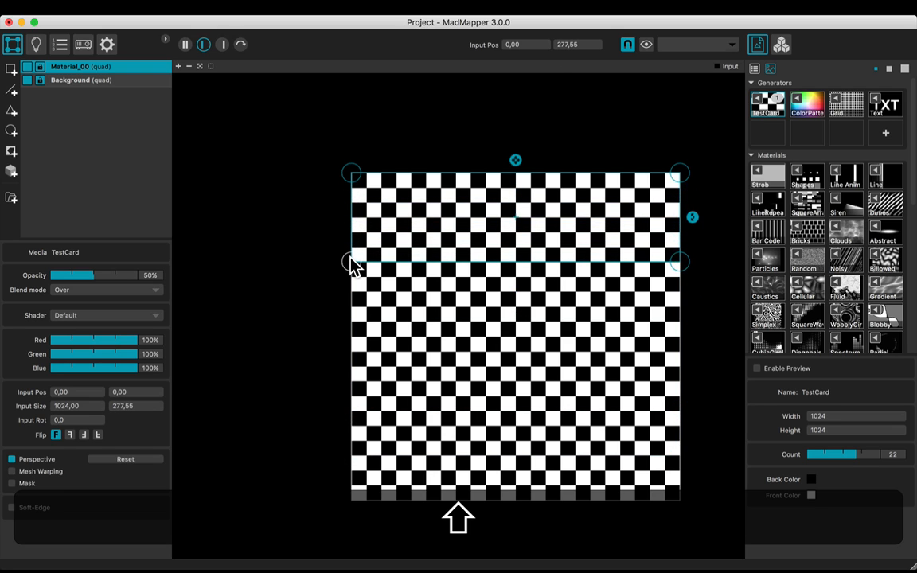
{"action": "left_click", "coordinate": [221, 44]}
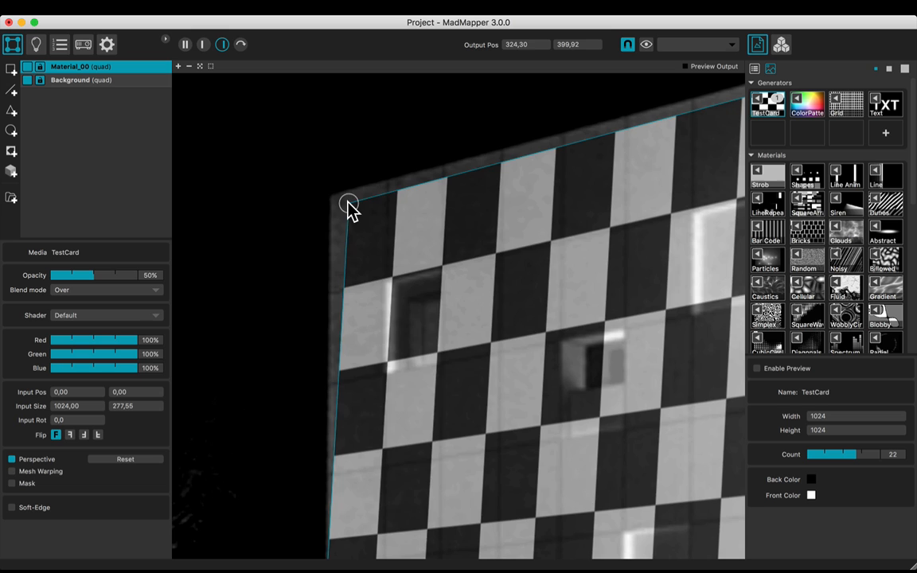
Fine-align the top-left, bottom-left and bottom-right quad corners to the facade edges
{"action": "left_click_drag", "start_coordinate": [348, 203], "coordinate": [352, 502]}
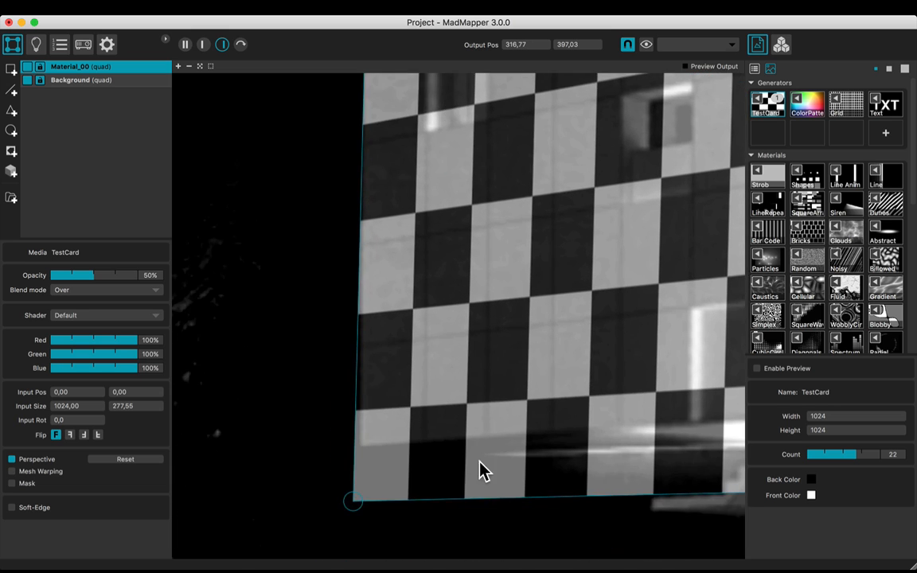
{"action": "left_click_drag", "start_coordinate": [352, 502], "coordinate": [367, 459]}
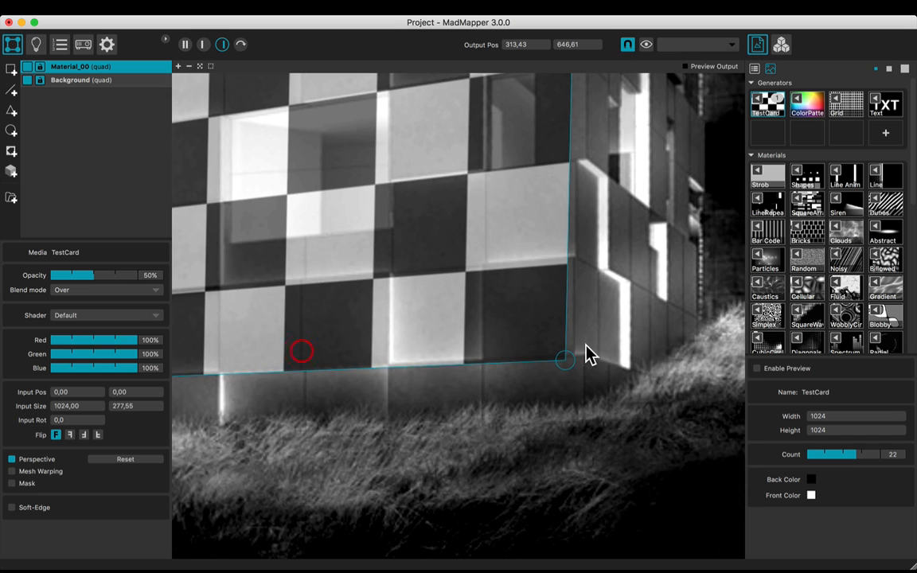
{"action": "left_click_drag", "start_coordinate": [563, 360], "coordinate": [586, 357]}
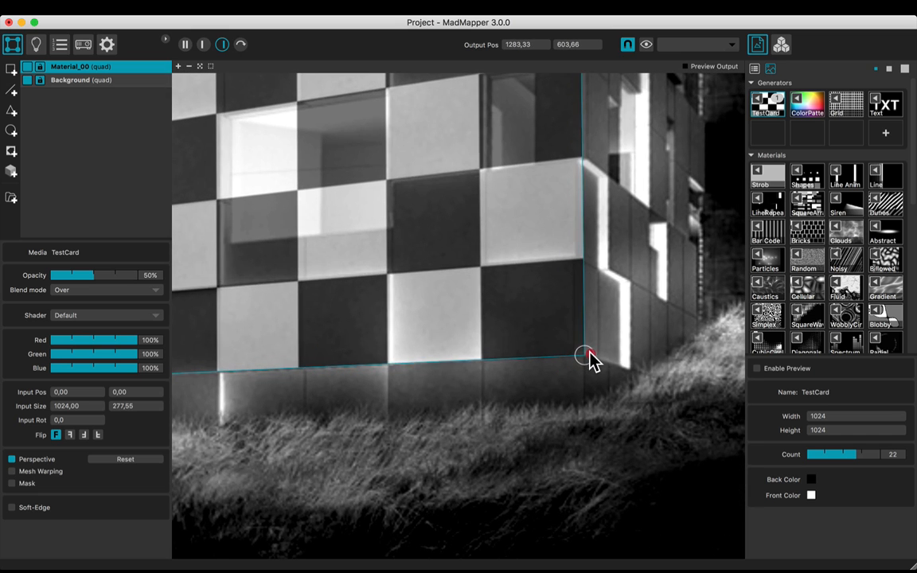
{"action": "left_click_drag", "start_coordinate": [585, 356], "coordinate": [561, 117]}
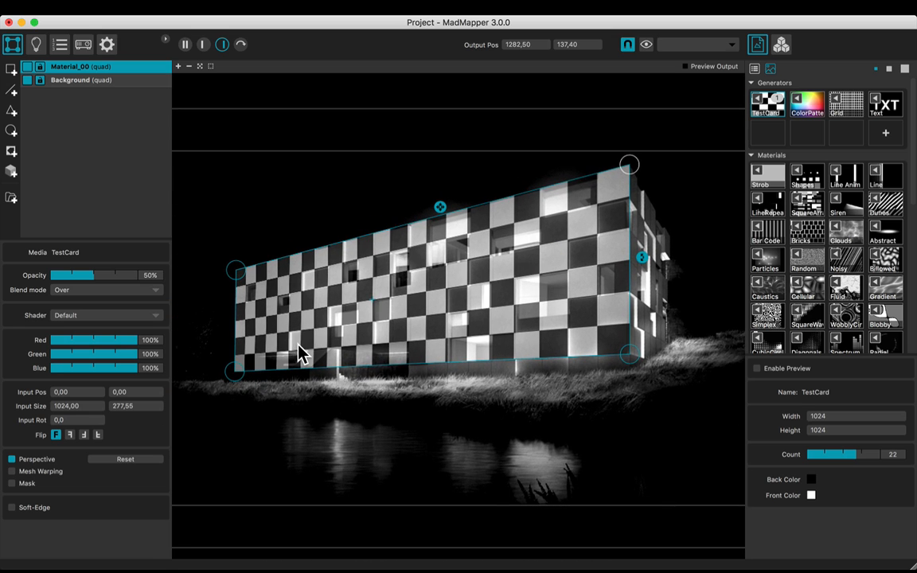
Turn on masking for Material_00 and outline the lower entrance area
{"action": "left_click", "coordinate": [12, 483]}
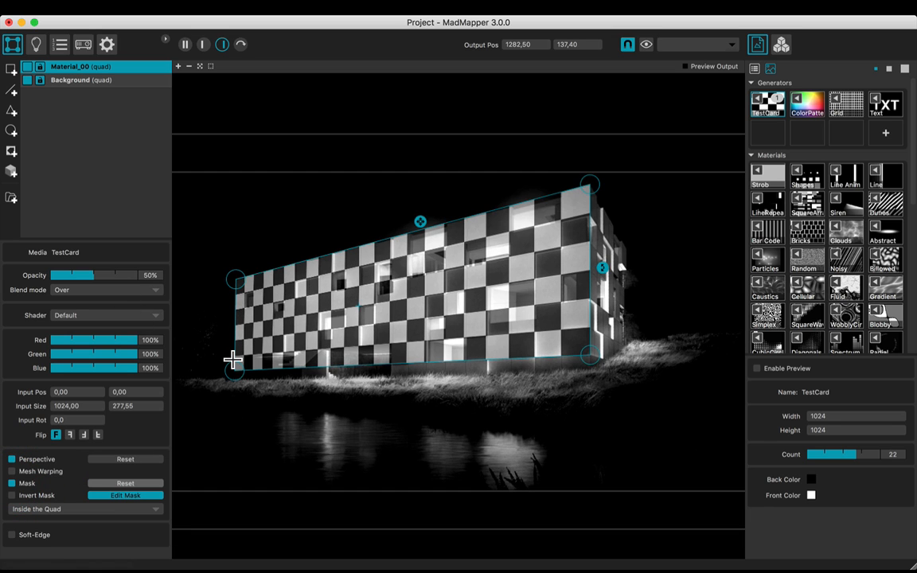
{"action": "left_click_drag", "start_coordinate": [234, 280], "coordinate": [231, 350]}
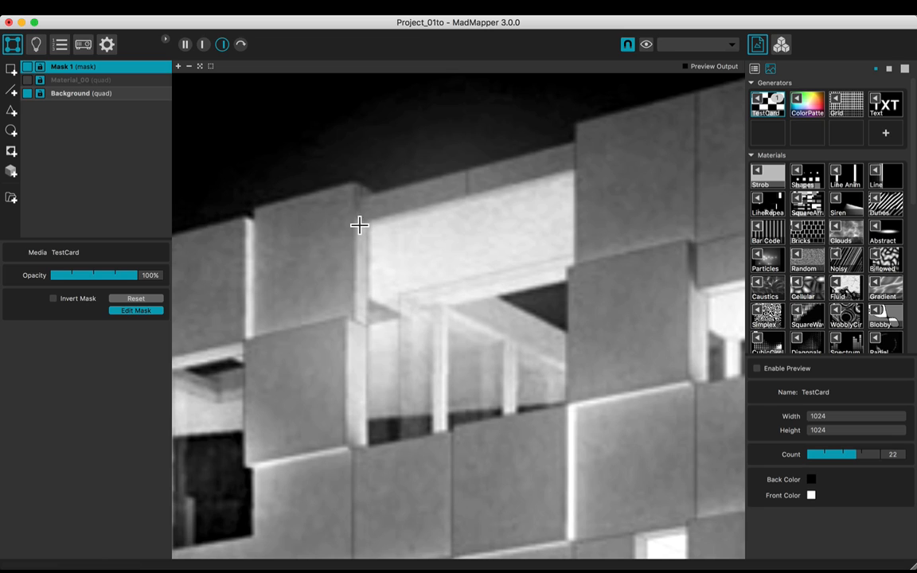
{"action": "mouse_move", "coordinate": [362, 221]}
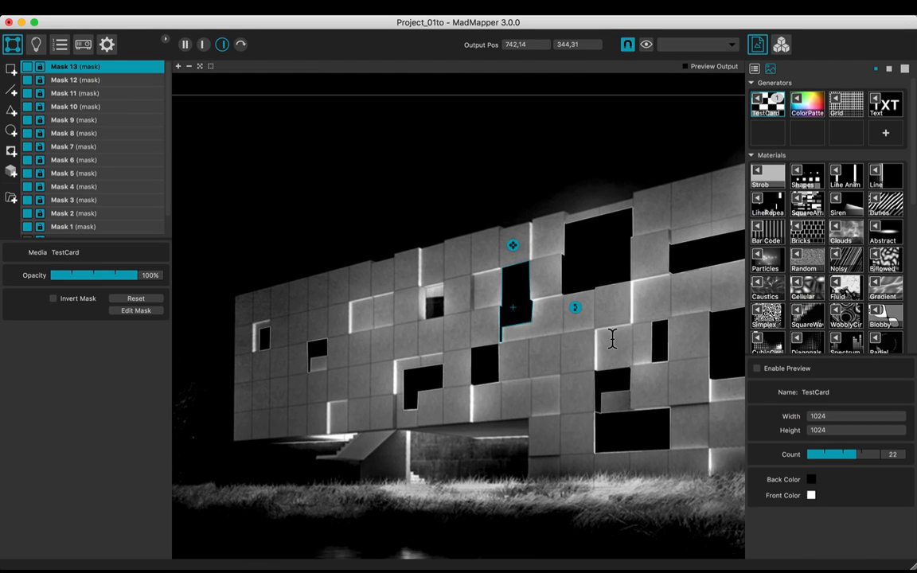
Pan the preview across the facade to frame the whole building
{"action": "left_click_drag", "start_coordinate": [613, 338], "coordinate": [532, 348]}
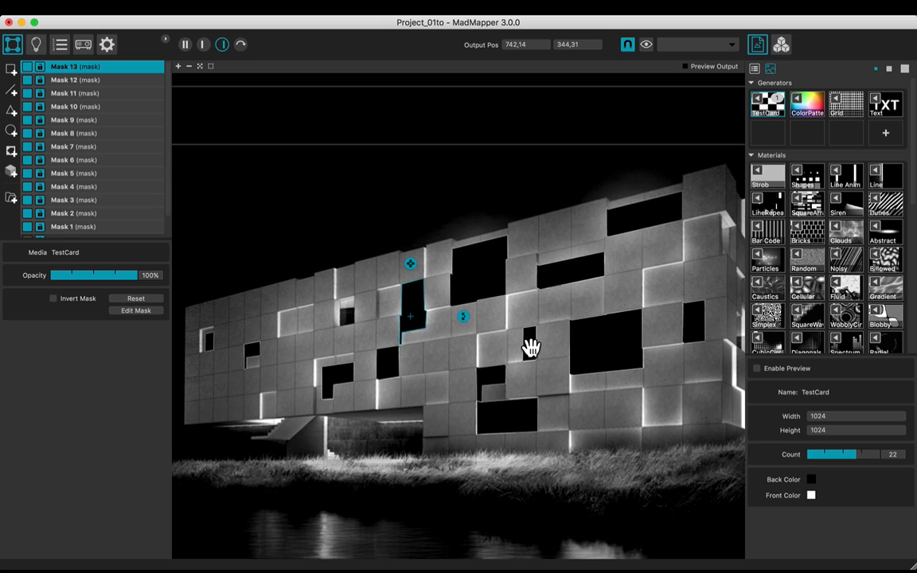
{"action": "left_click_drag", "start_coordinate": [532, 346], "coordinate": [571, 355]}
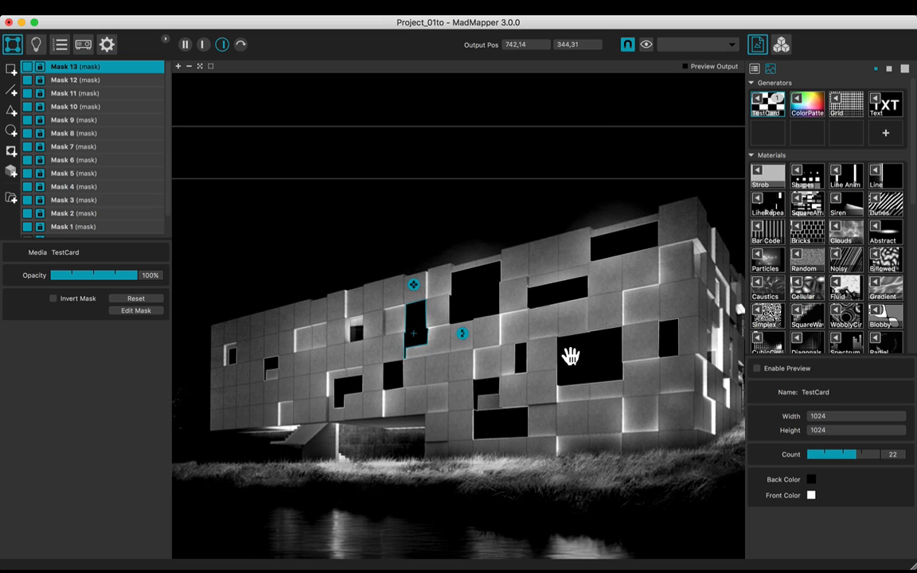
{"action": "left_click_drag", "start_coordinate": [571, 356], "coordinate": [563, 331]}
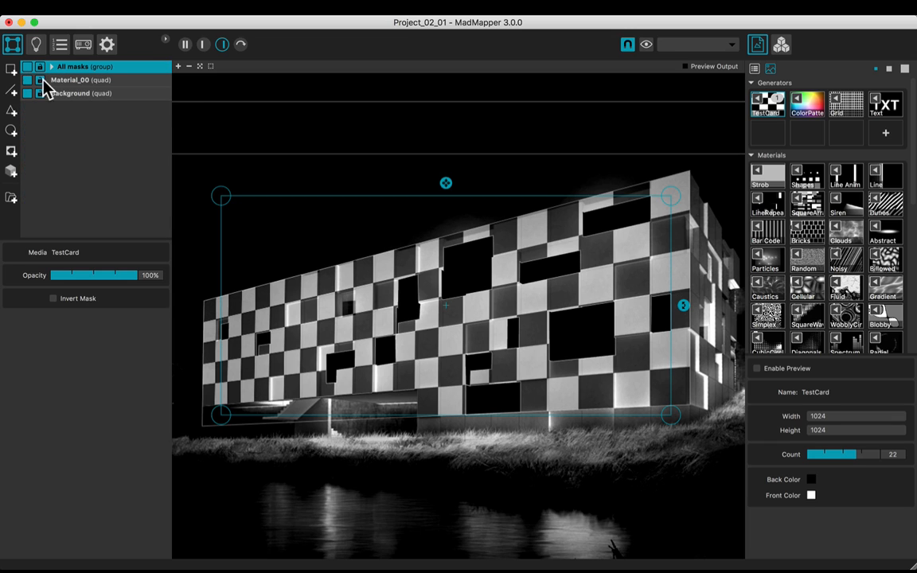
Select the Material_00 checker surface
{"action": "left_click", "coordinate": [72, 79]}
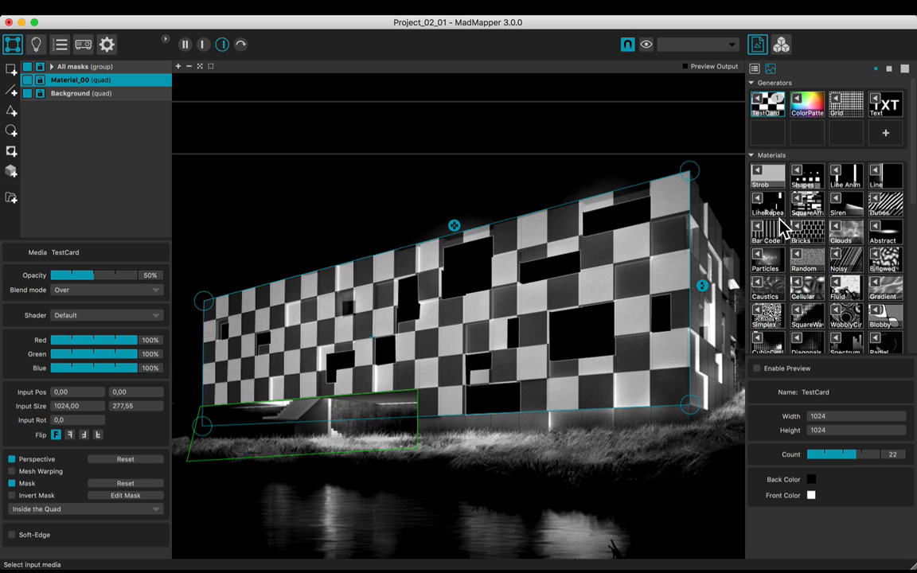
Play the SquareArray material on Material_00 with Add blend mode
{"action": "left_click", "coordinate": [807, 203]}
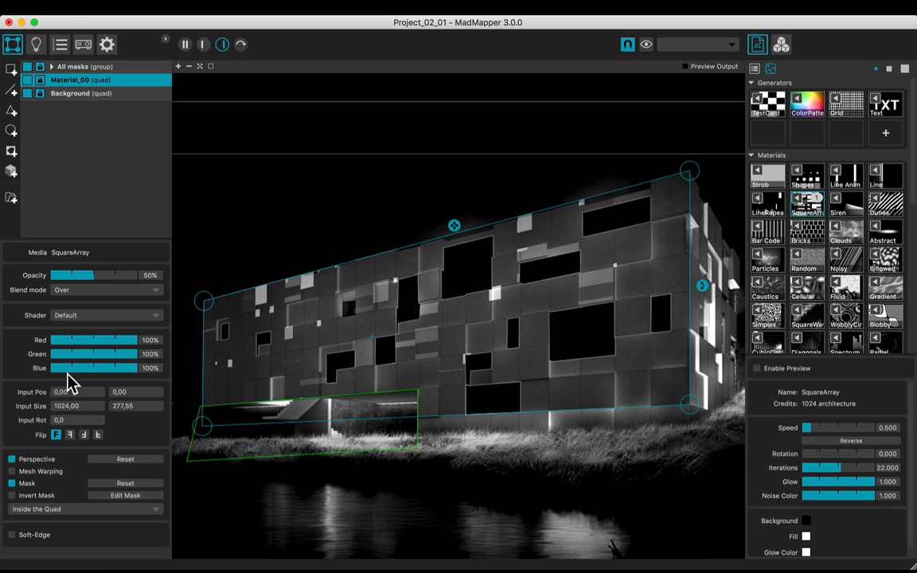
{"action": "left_click", "coordinate": [103, 289]}
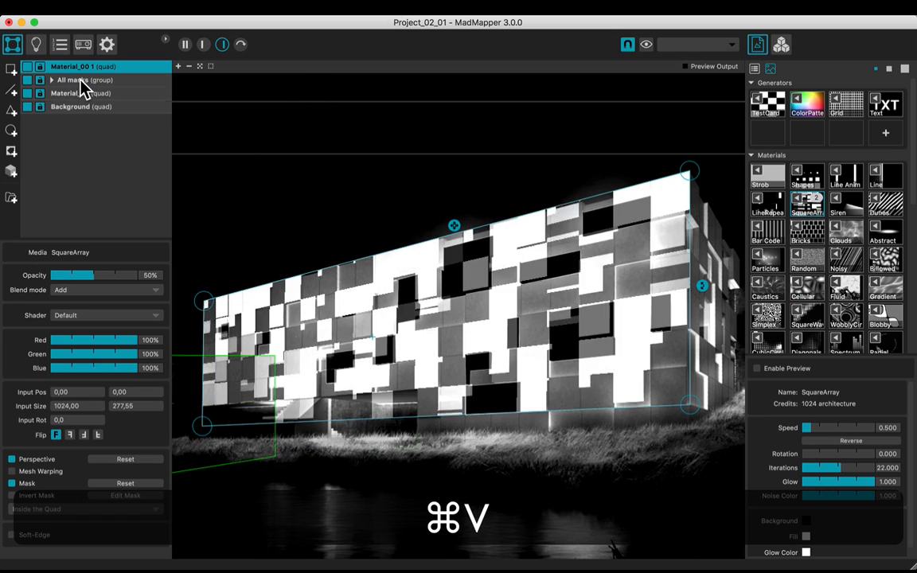
Give surface Material_00 1 the LineRepeat material with thickness 0.100 and Subtract blend mode
{"action": "left_click", "coordinate": [72, 87]}
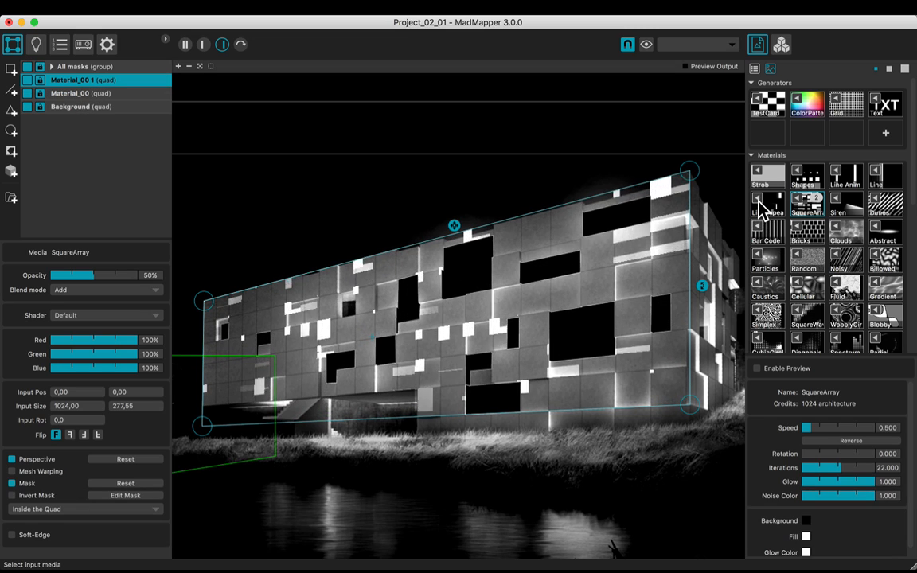
{"action": "left_click", "coordinate": [766, 203]}
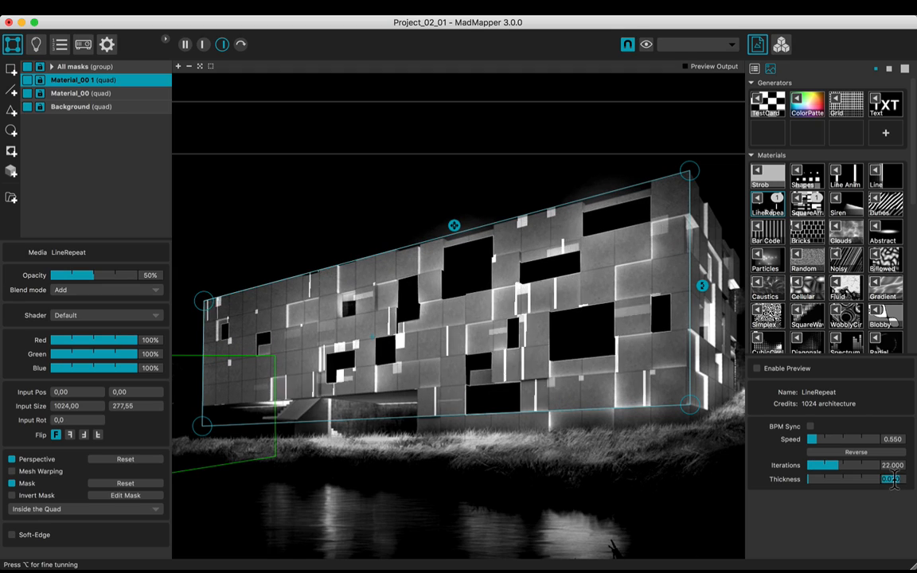
{"action": "left_click_drag", "start_coordinate": [868, 479], "coordinate": [890, 479]}
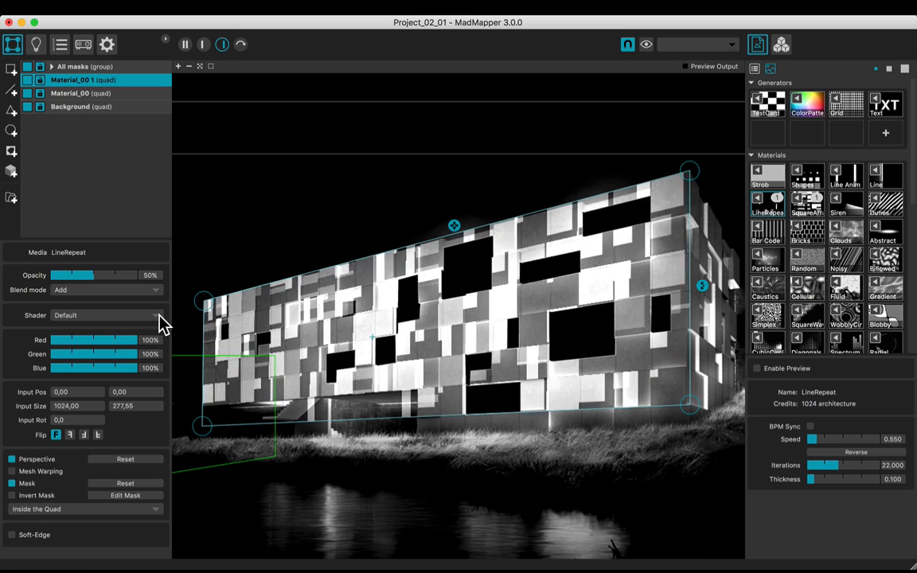
{"action": "left_click", "coordinate": [104, 289]}
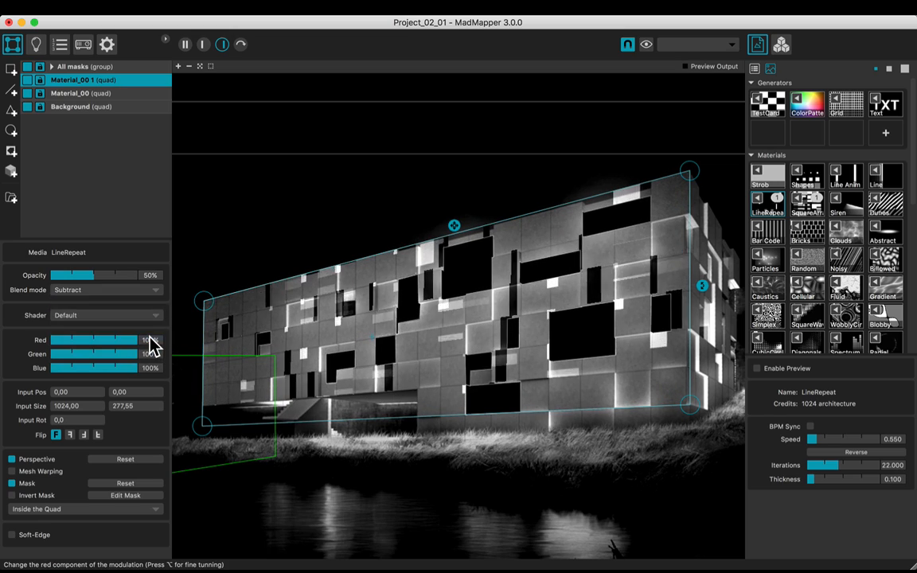